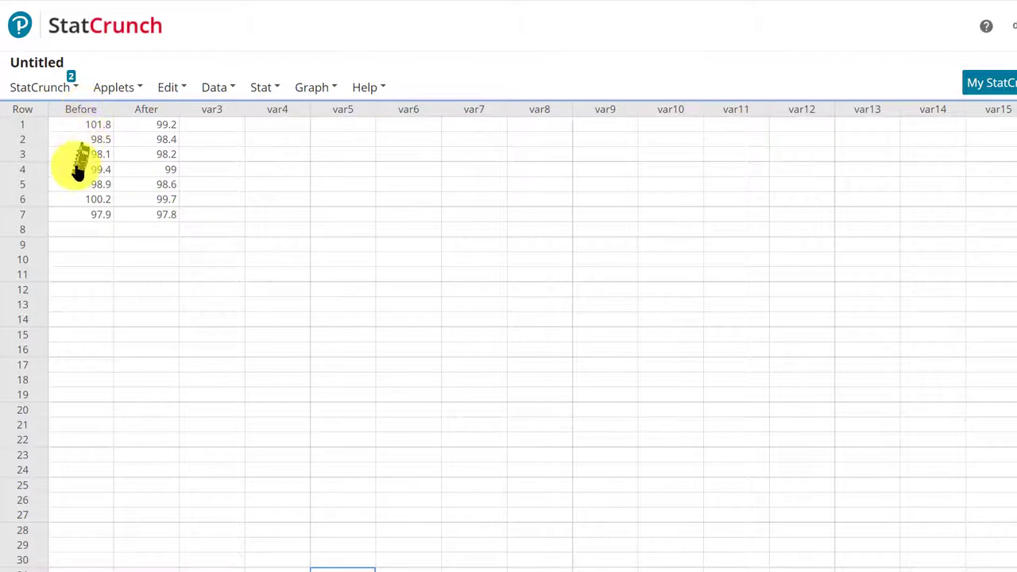
mouse_move(73, 237)
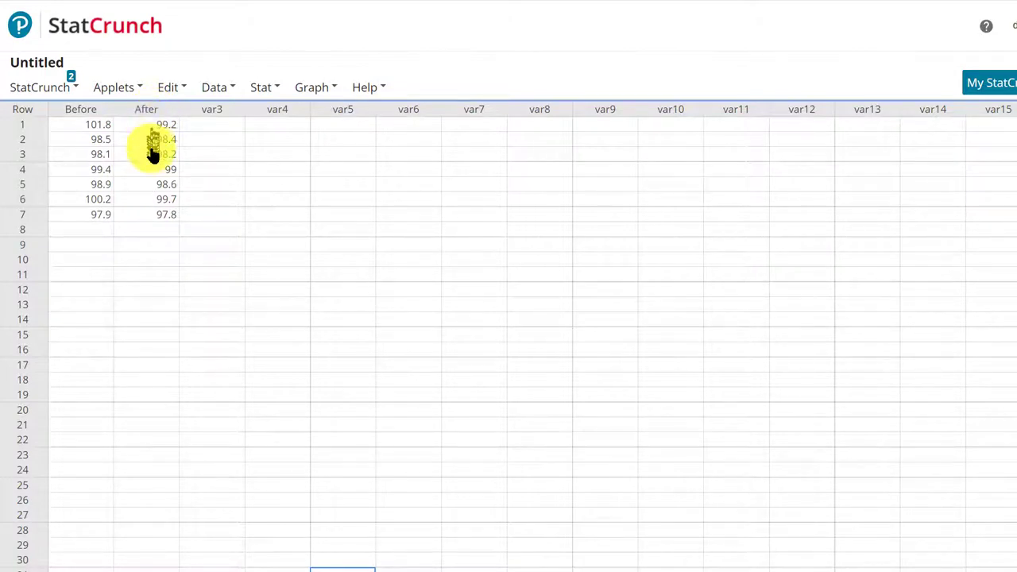
mouse_move(159, 245)
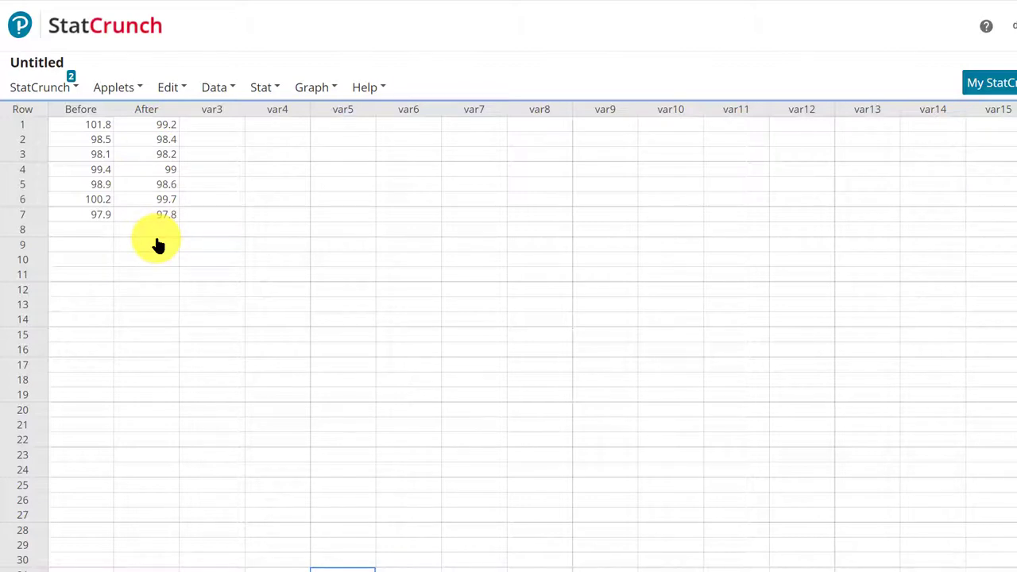
mouse_move(276, 151)
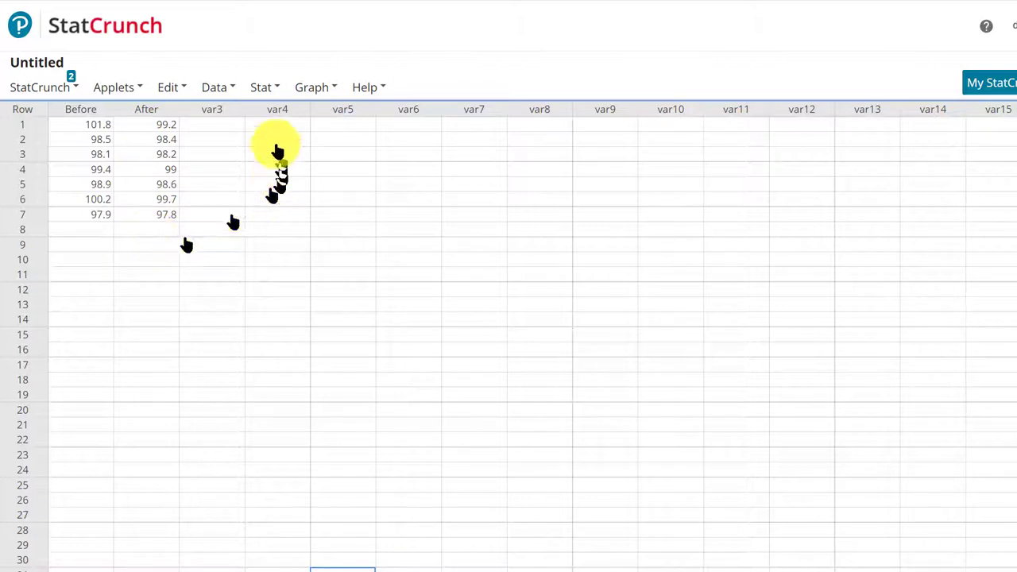
Bring up the Paired T dialog from the Stat > T Stats menu
left_click(260, 87)
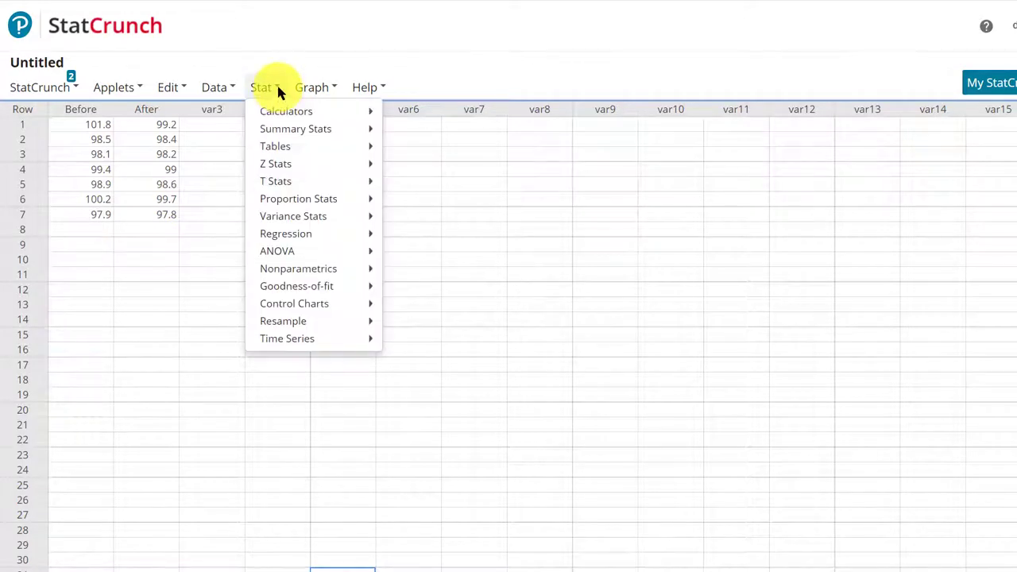
mouse_move(277, 181)
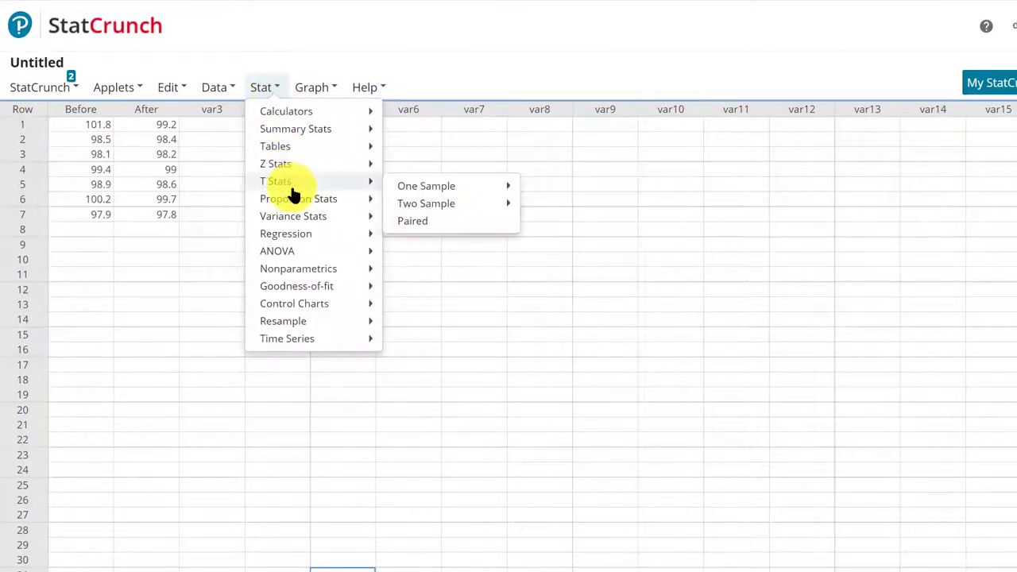
mouse_move(425, 203)
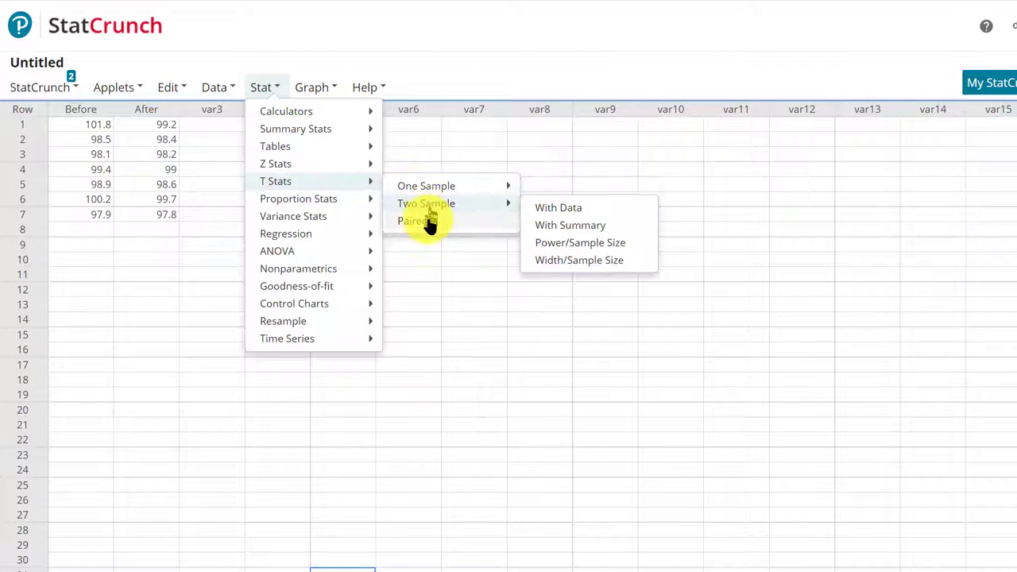
mouse_move(413, 221)
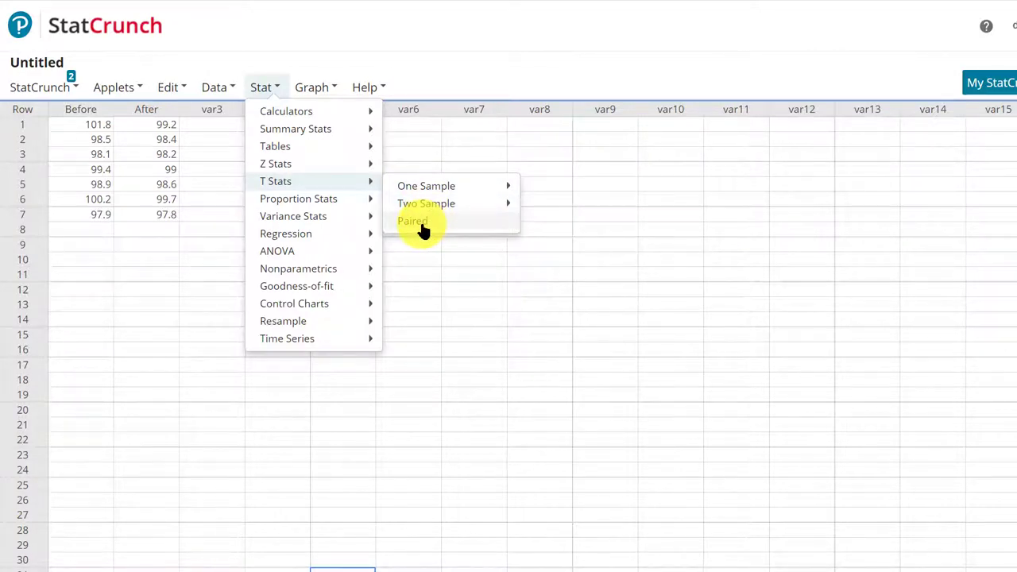
left_click(413, 221)
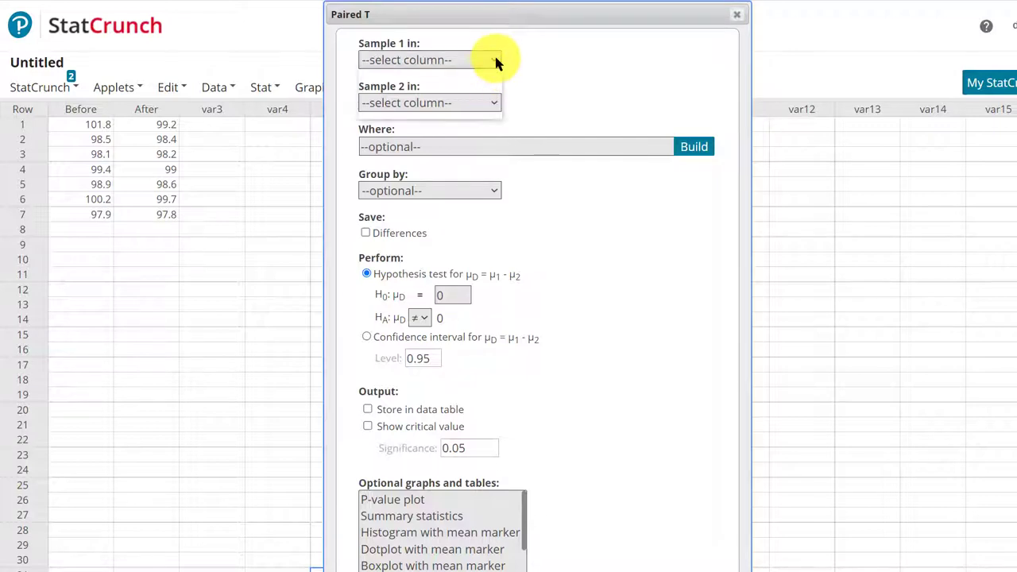
Use Before as sample 1 and After as sample 2, saving the differences as a column
left_click(429, 60)
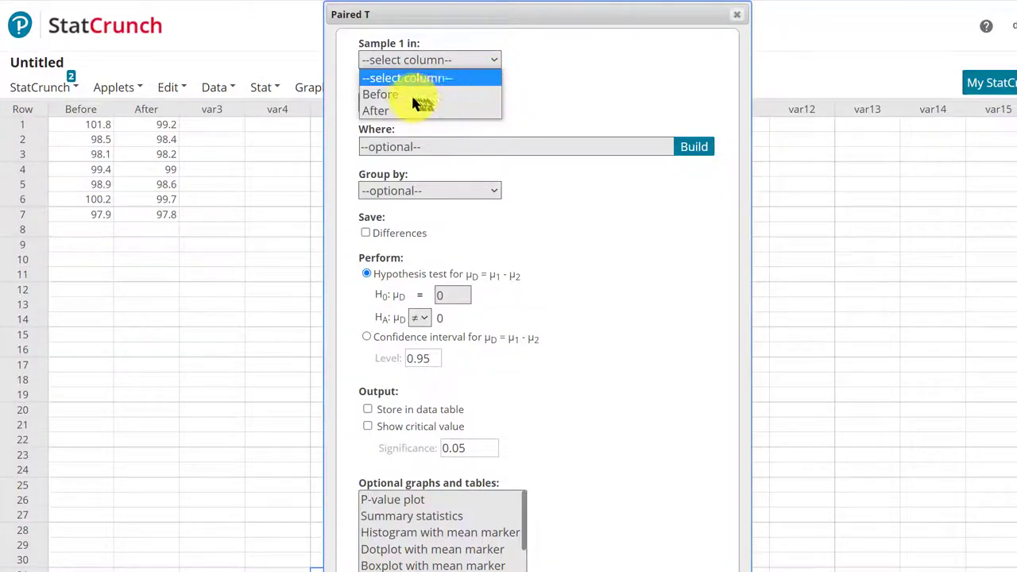
left_click(381, 94)
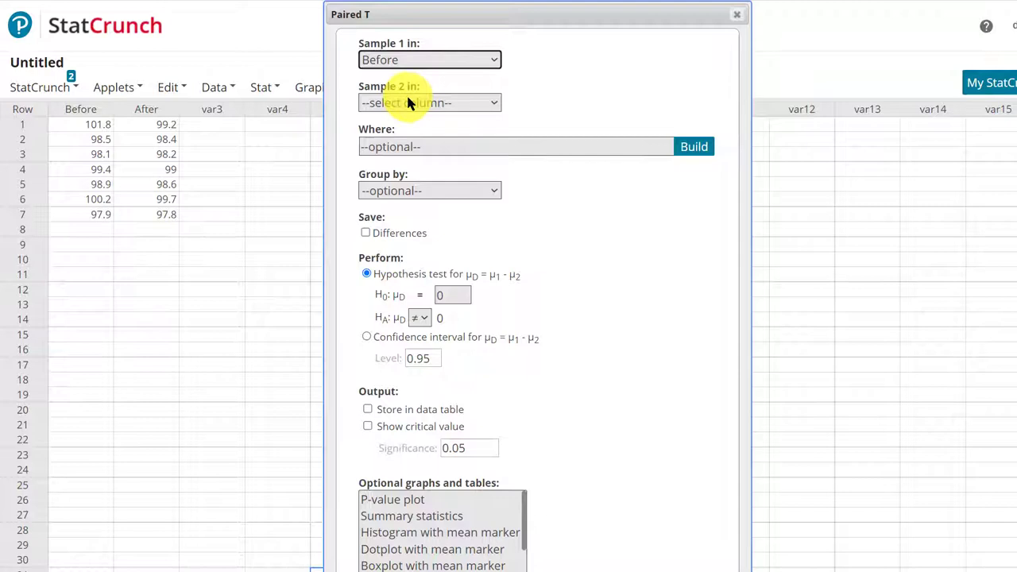
left_click(429, 102)
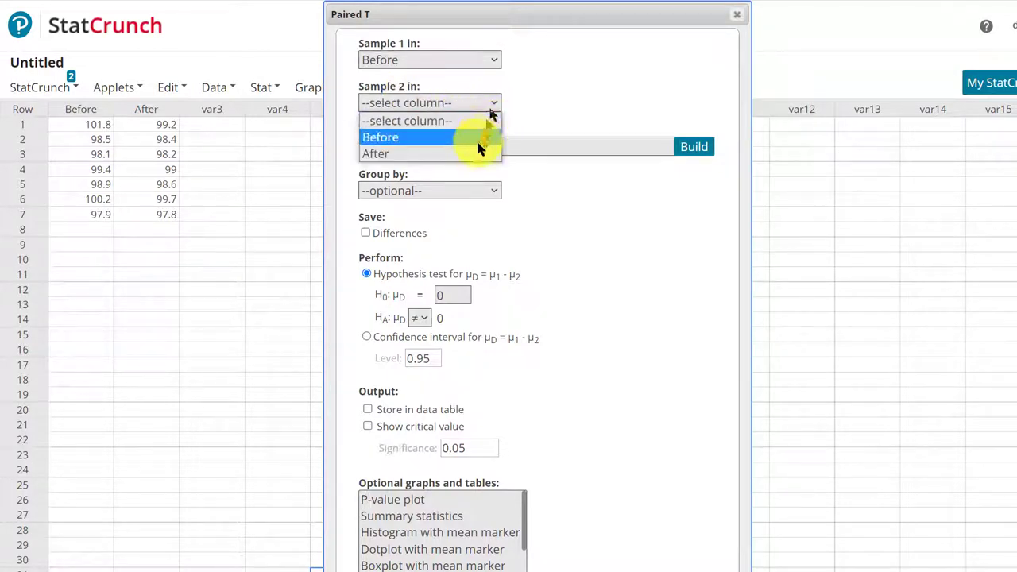
left_click(375, 153)
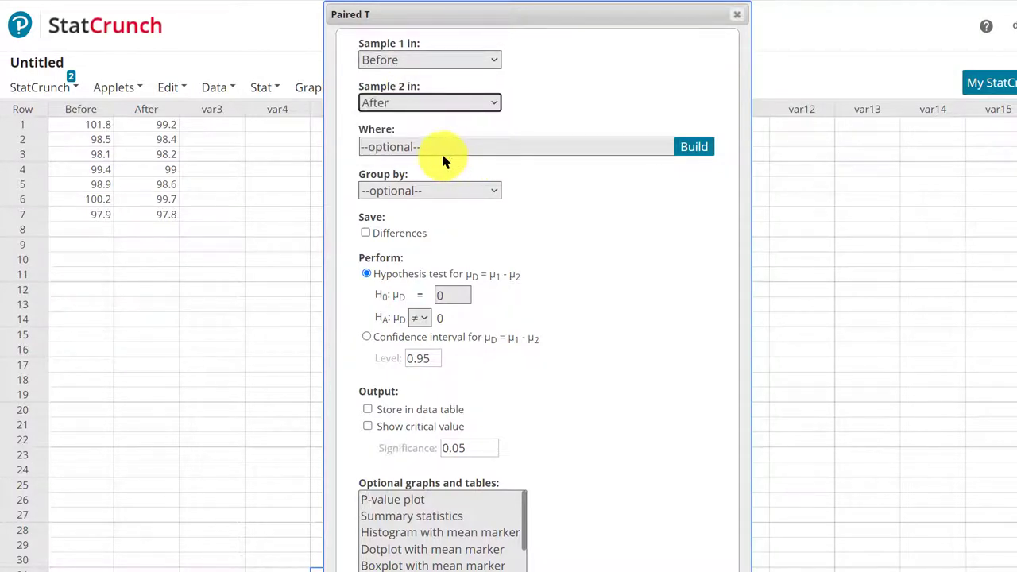
mouse_move(429, 176)
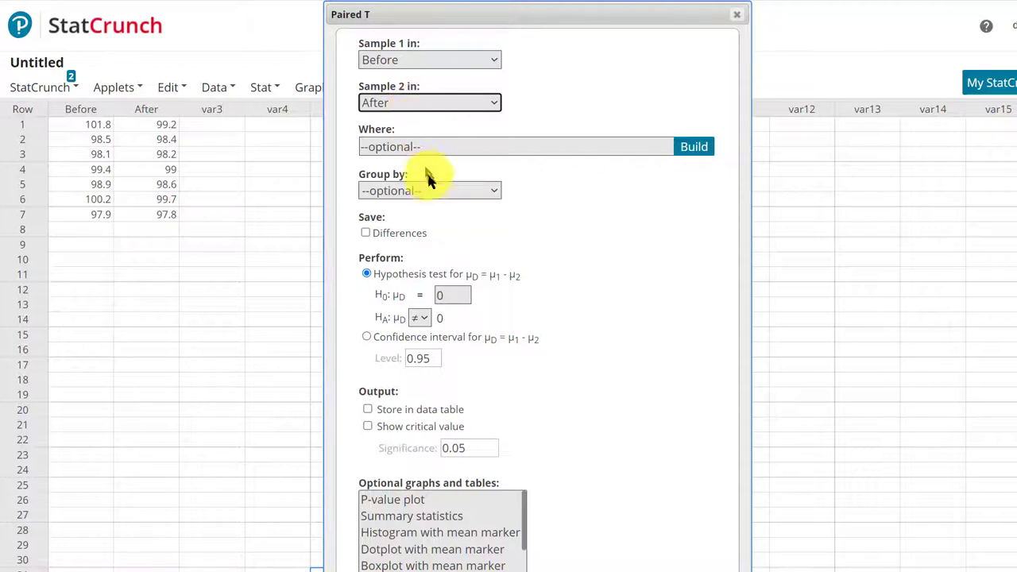
mouse_move(429, 177)
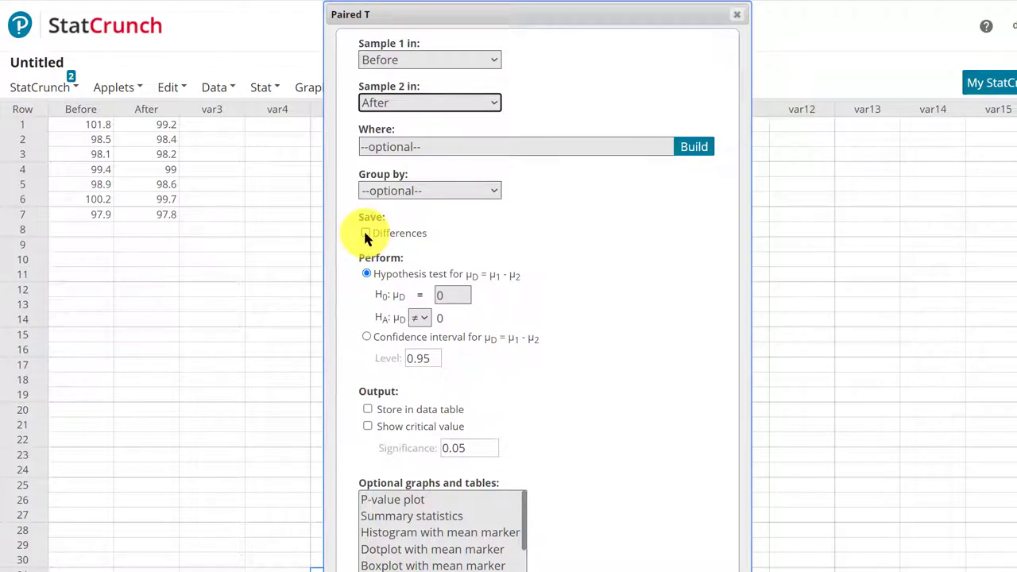
left_click(365, 232)
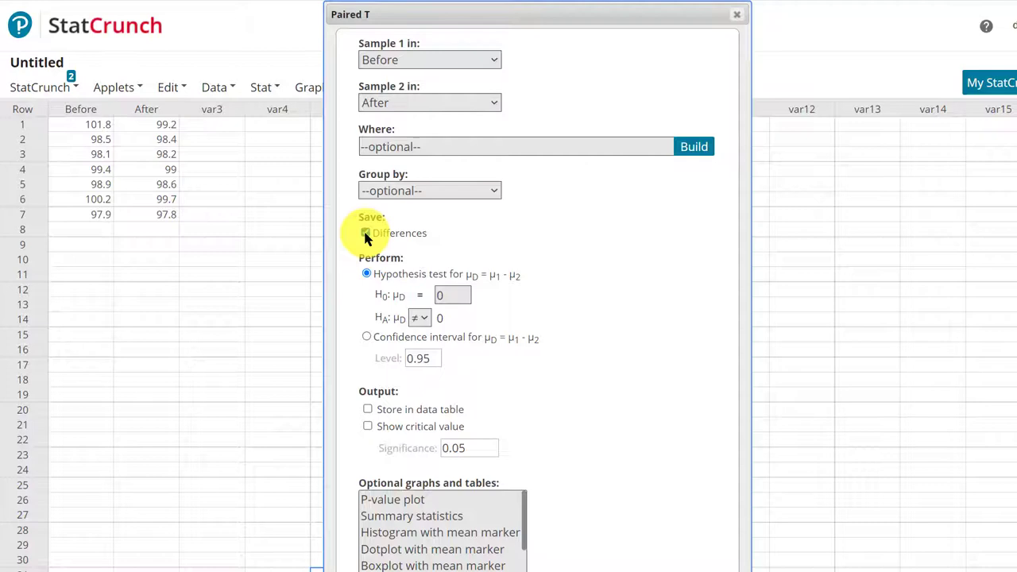
left_click(366, 232)
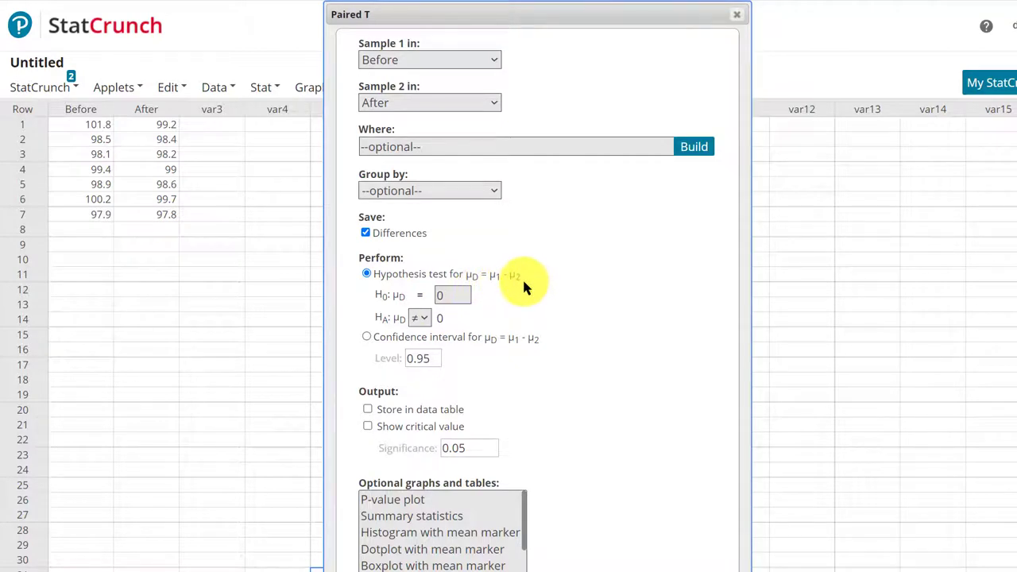
Test mean difference = 0 at the 0.05 level, showing the critical value and a P-value plot
left_click(451, 294)
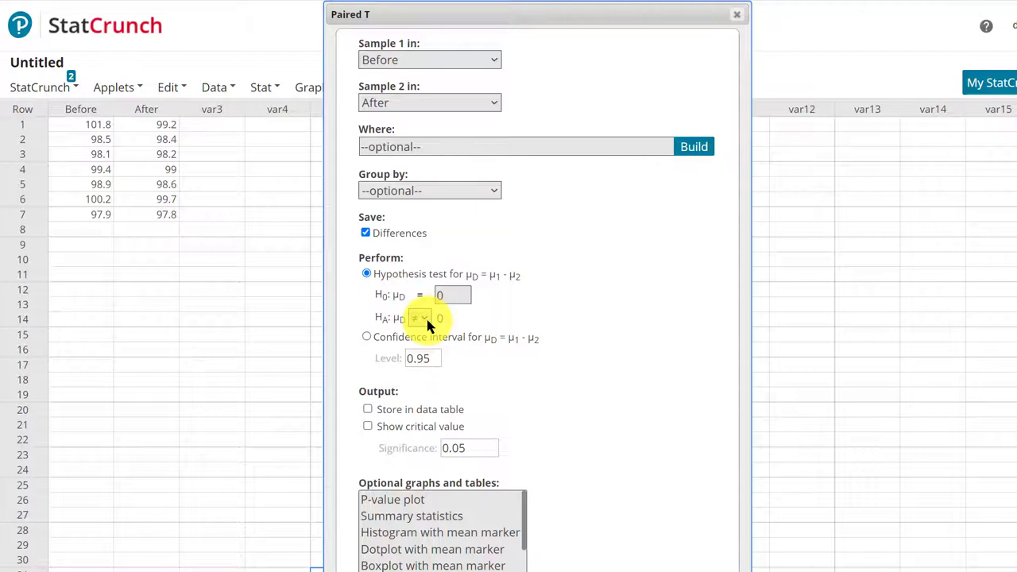
mouse_move(352, 368)
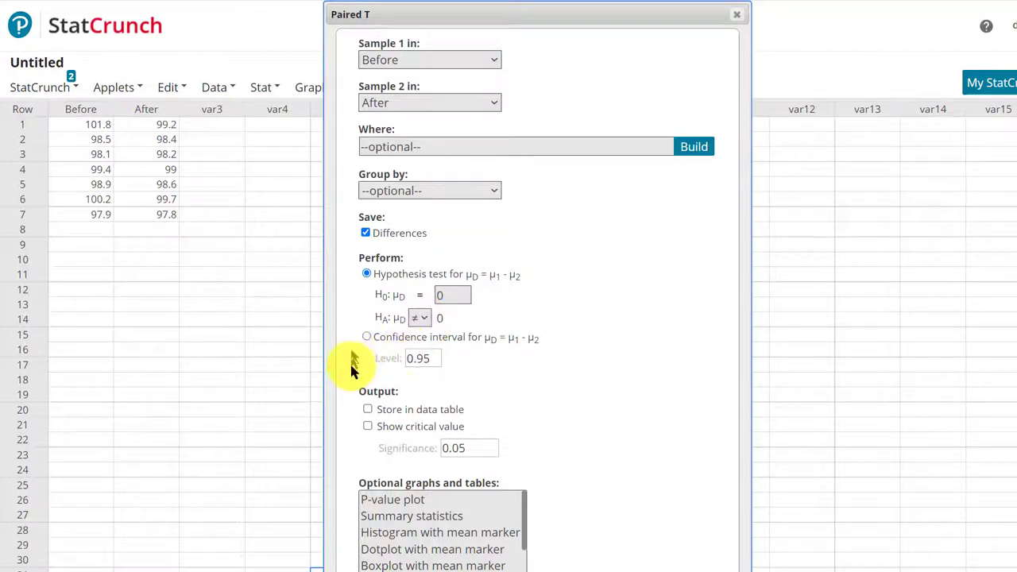
mouse_move(369, 433)
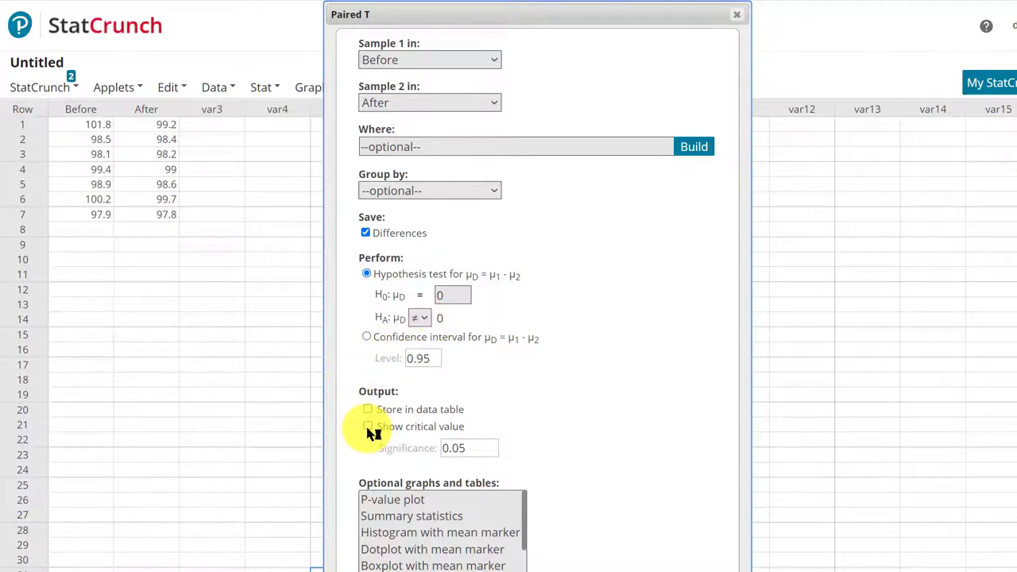
left_click(368, 426)
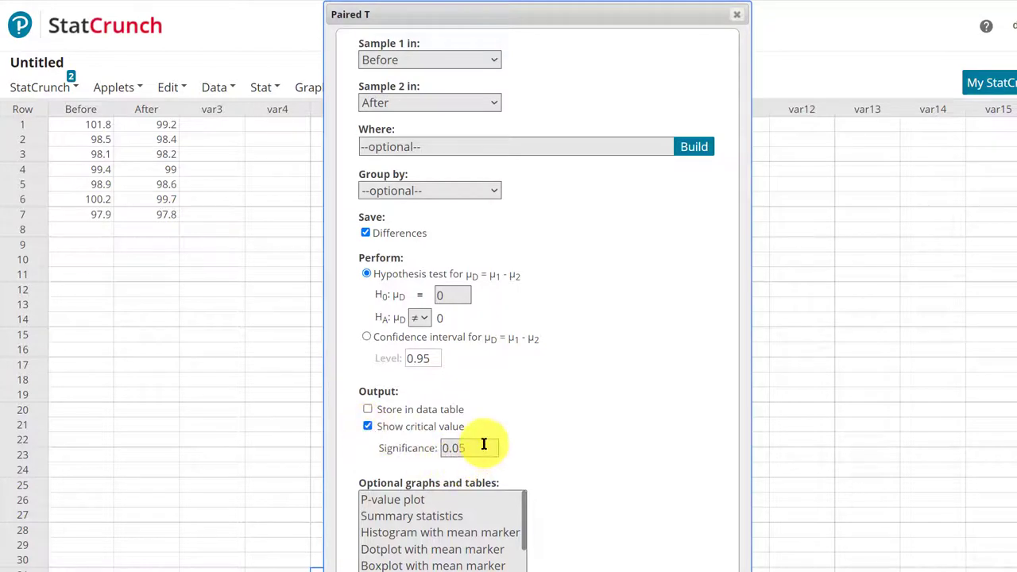
left_click(471, 448)
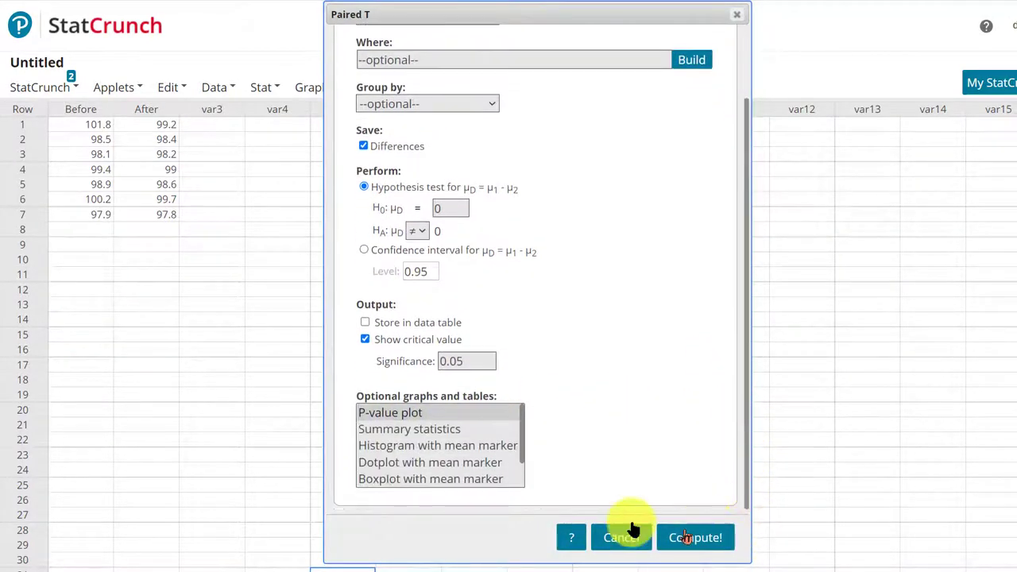
left_click(391, 413)
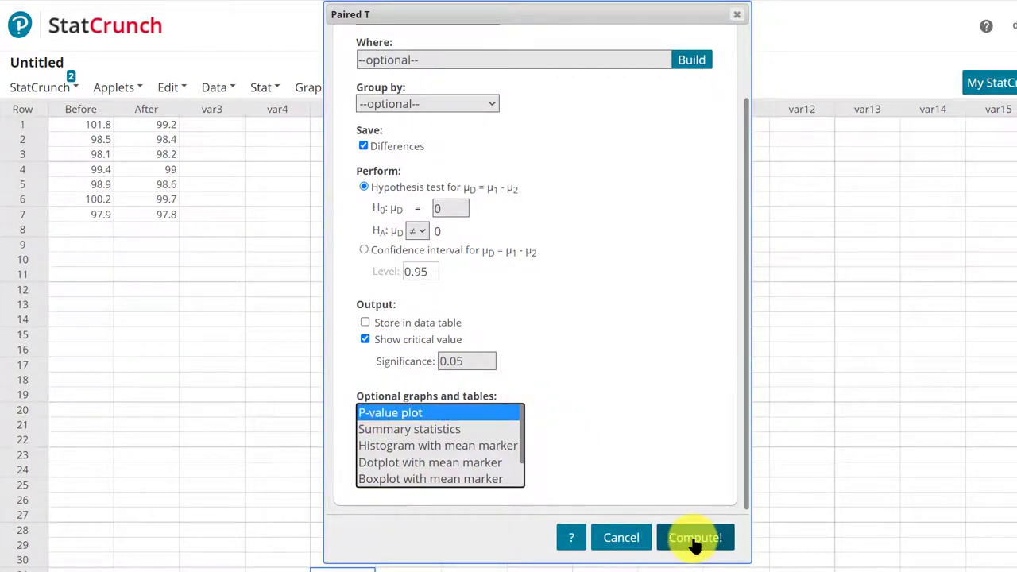
left_click(696, 537)
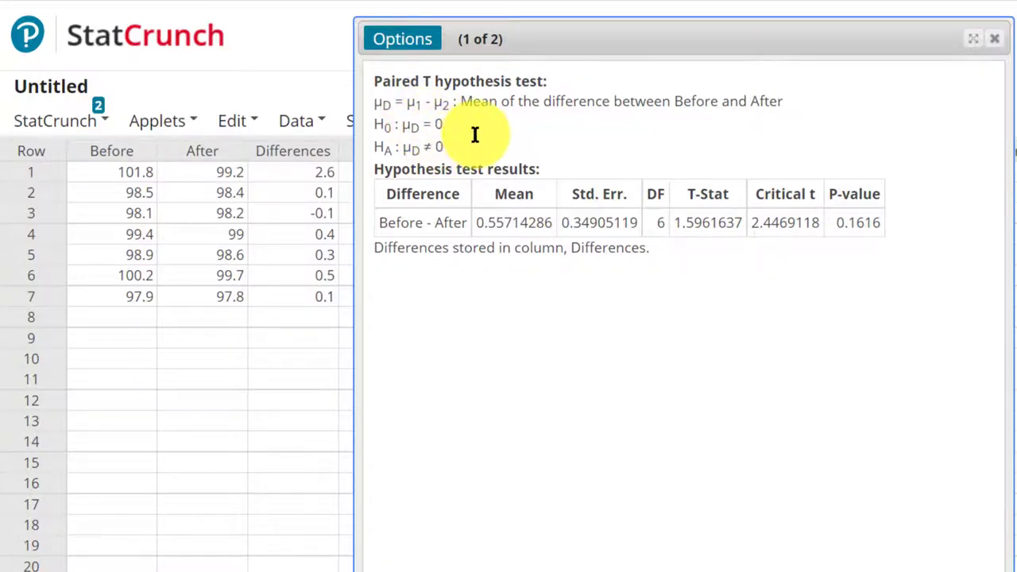
mouse_move(467, 125)
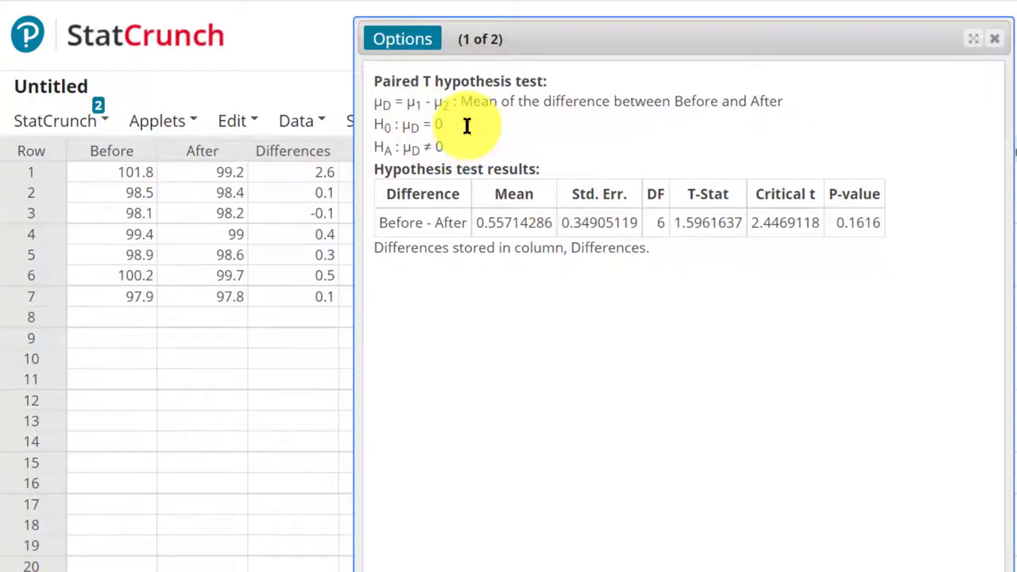
mouse_move(464, 142)
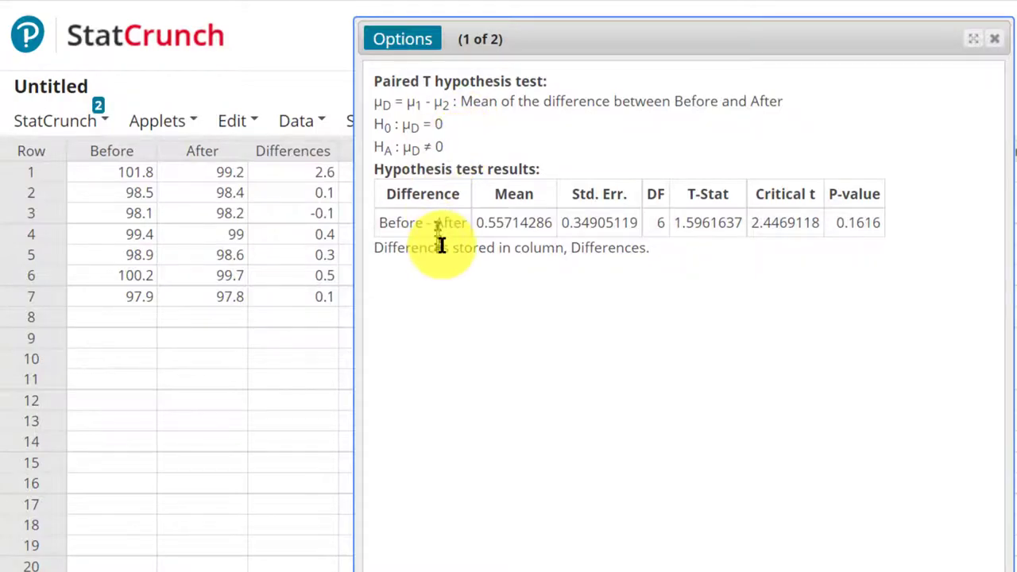
mouse_move(521, 238)
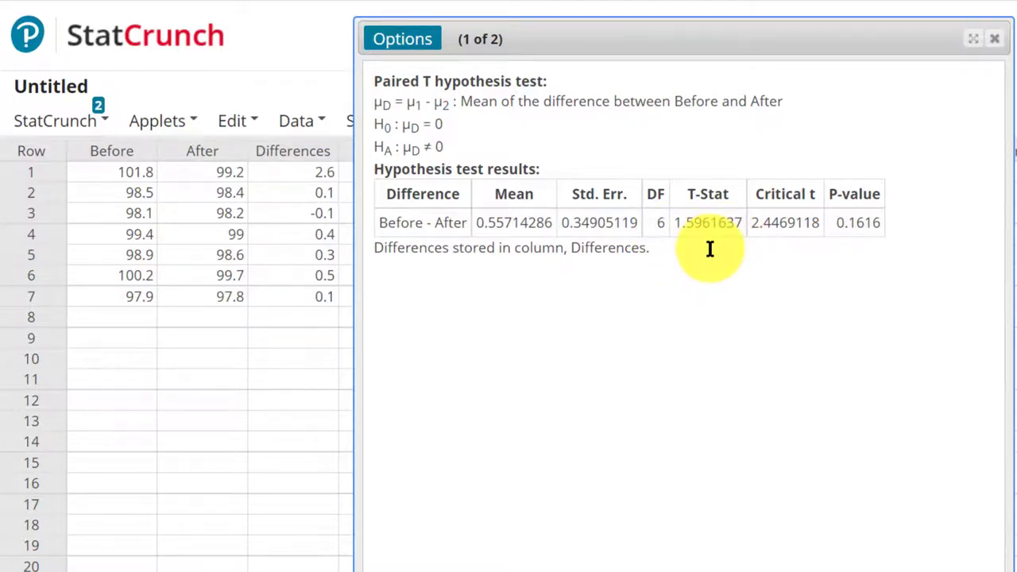
mouse_move(791, 253)
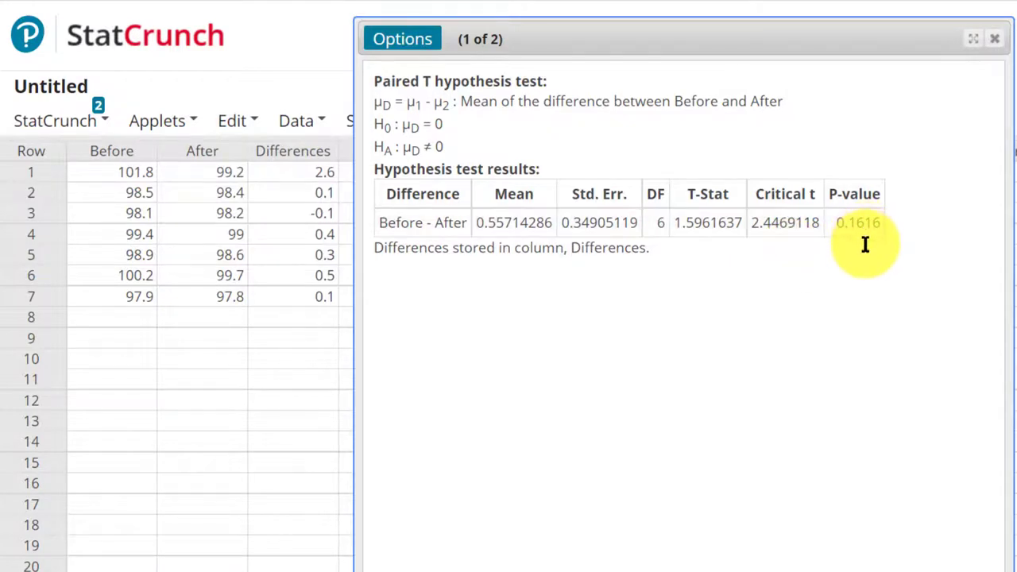
mouse_move(867, 248)
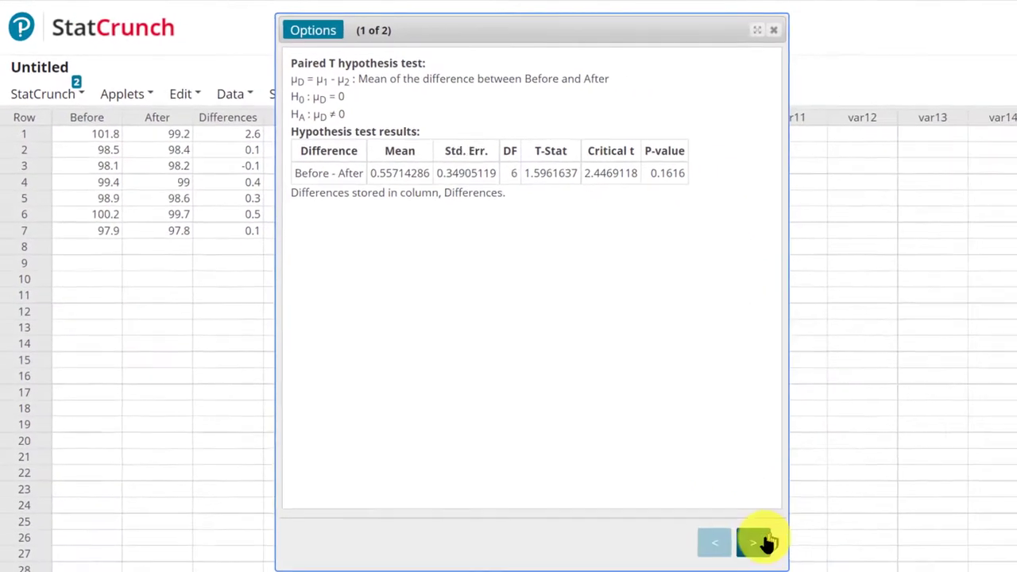
left_click(753, 542)
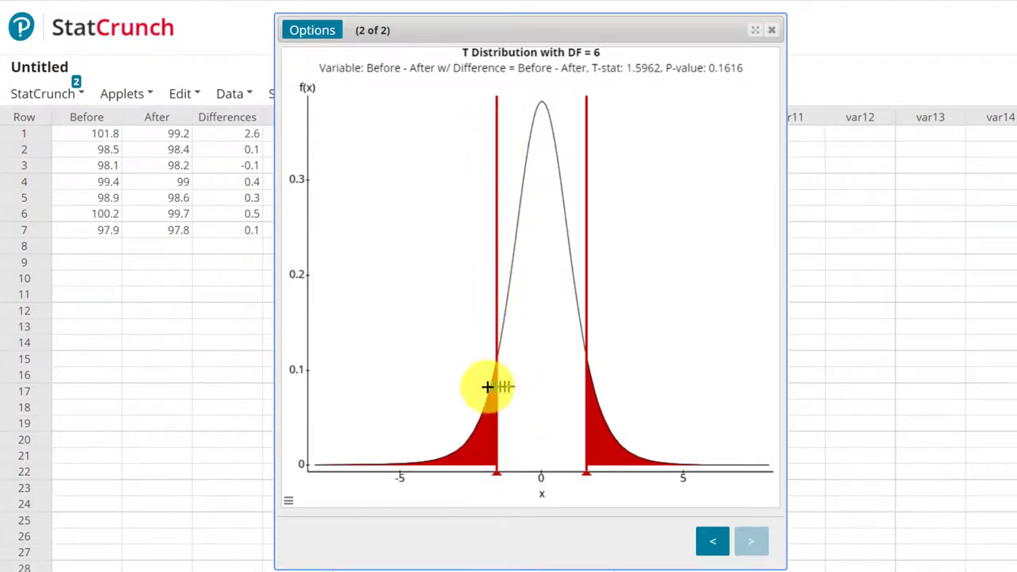
mouse_move(602, 429)
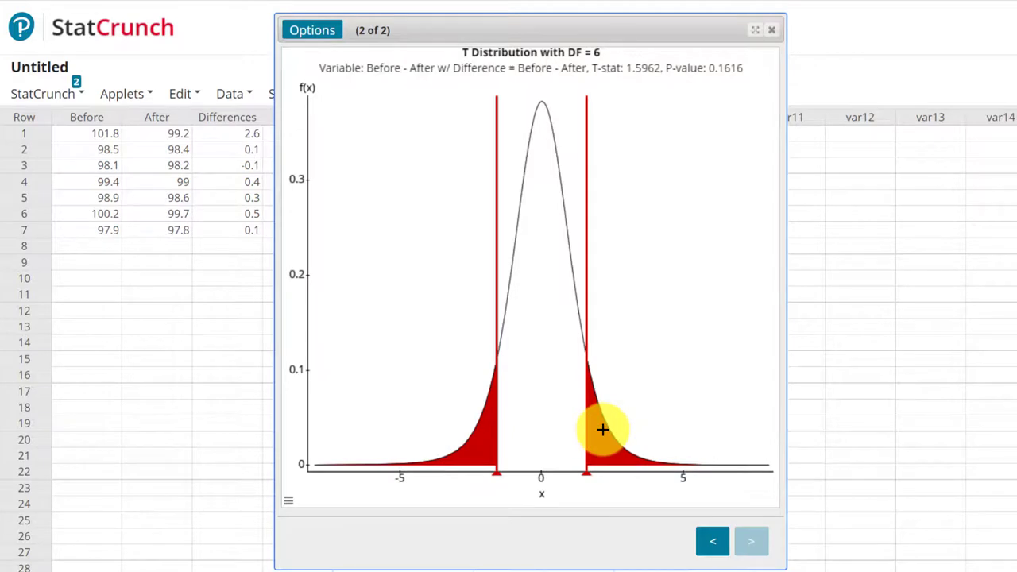
mouse_move(596, 429)
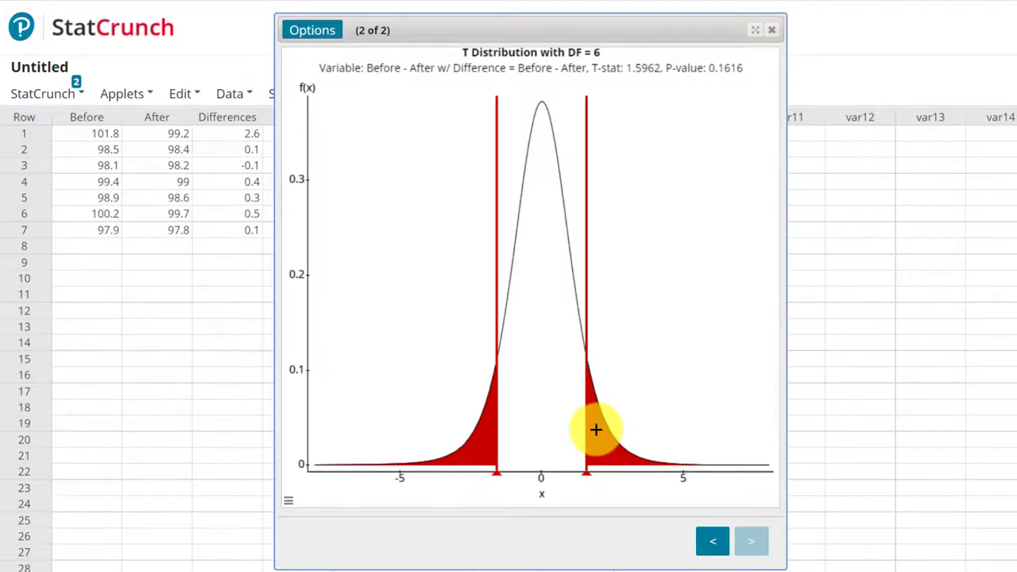
mouse_move(585, 436)
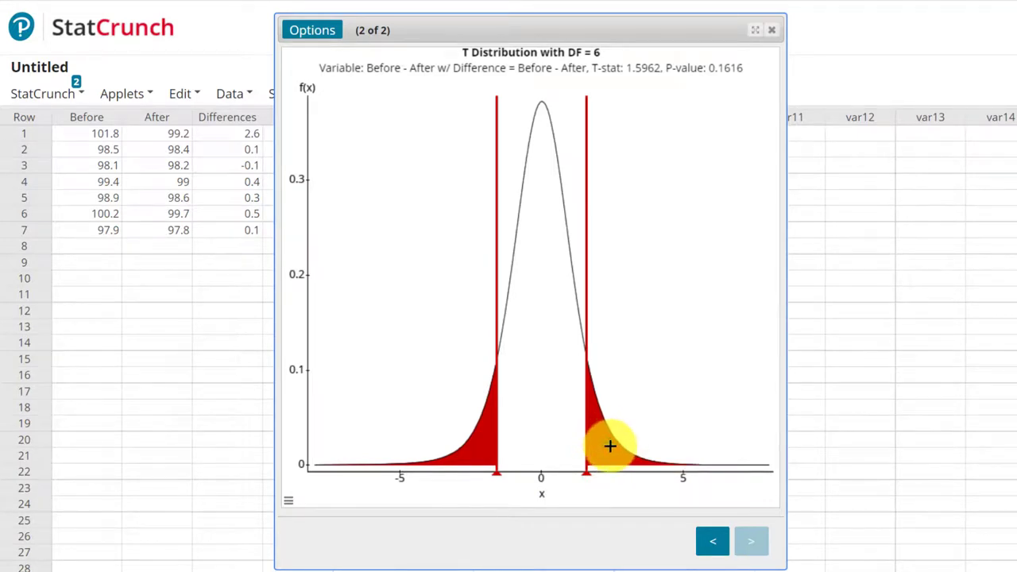
mouse_move(468, 446)
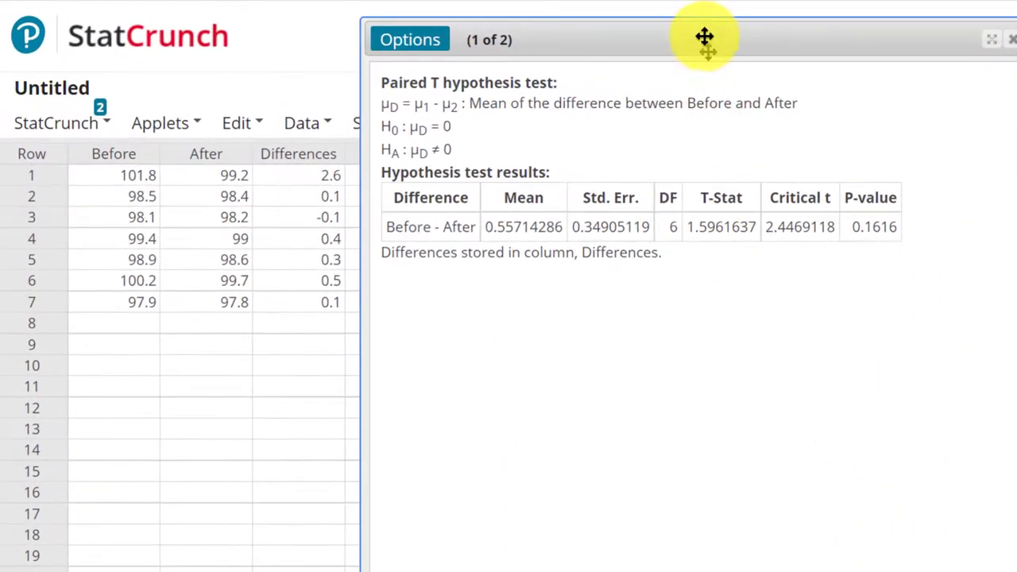
Move the t-test results aside and set up column summary stats of Differences with Mean and Std. dev
left_click_drag(702, 39, 887, 57)
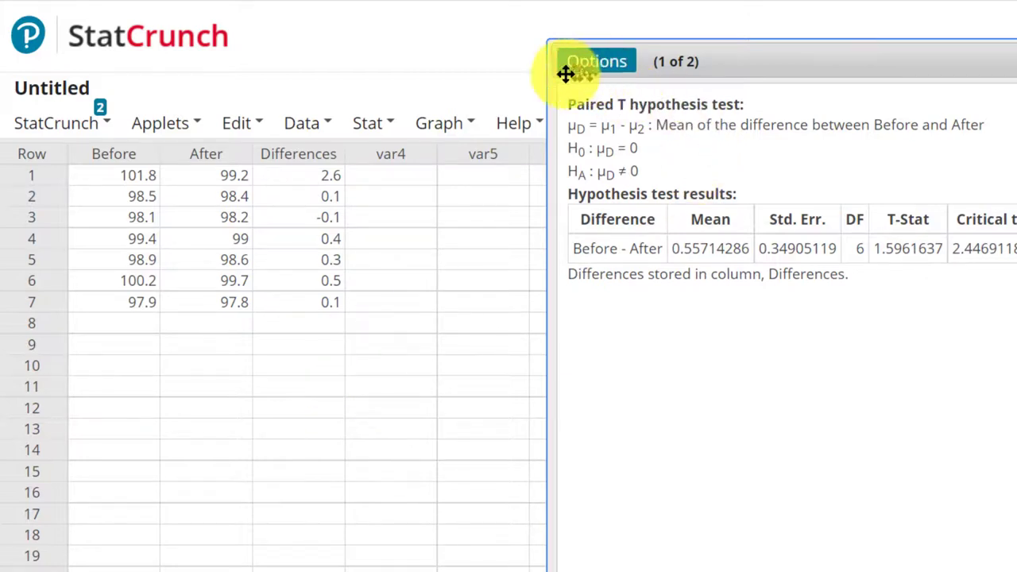
left_click(367, 123)
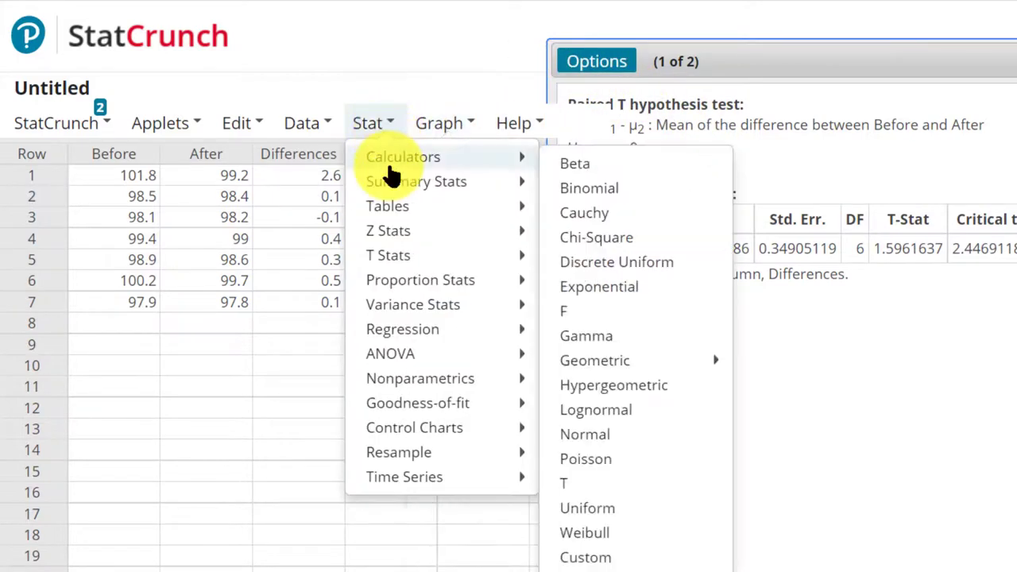
mouse_move(417, 181)
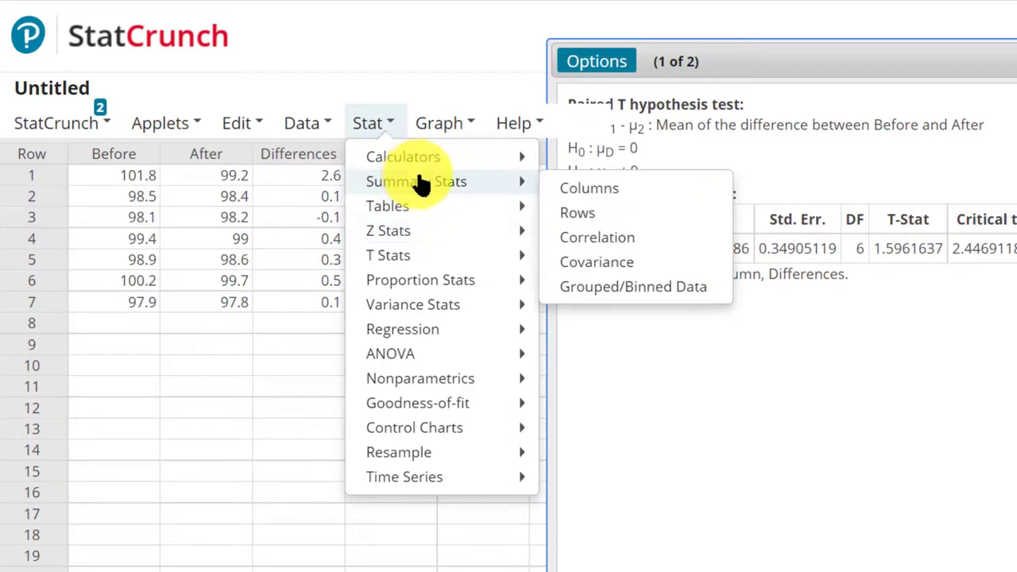
left_click(588, 188)
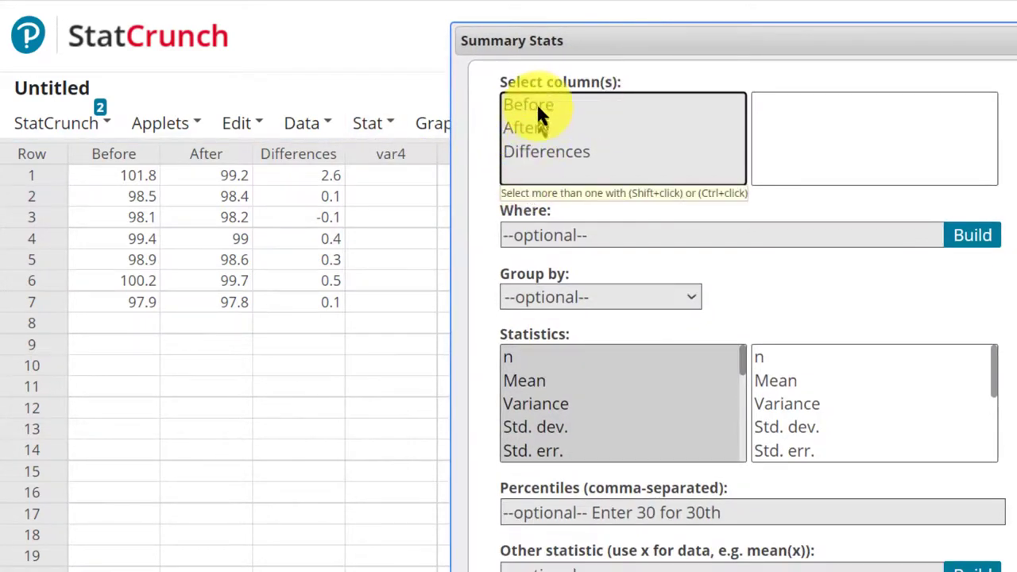
left_click(547, 151)
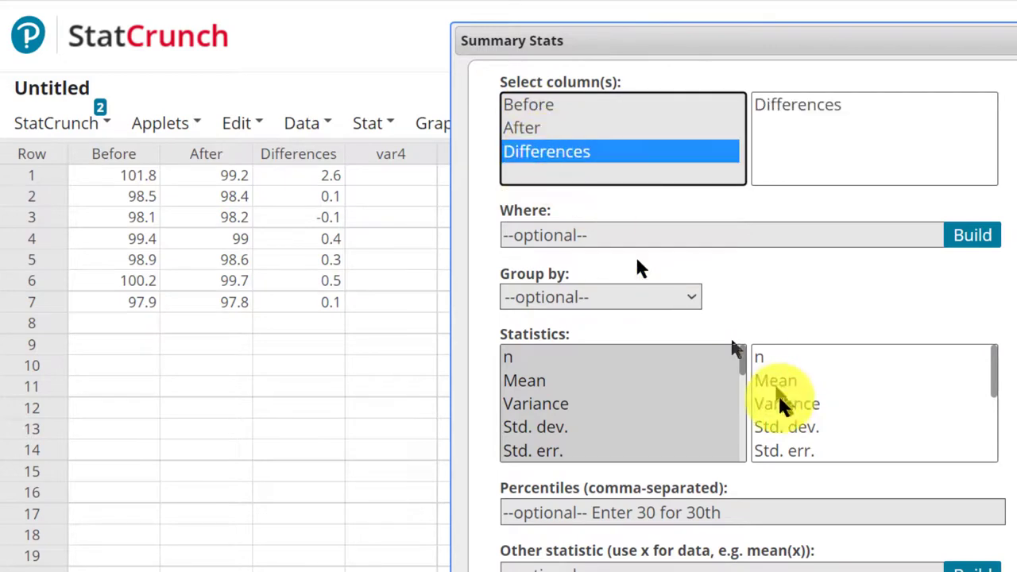
left_click(524, 380)
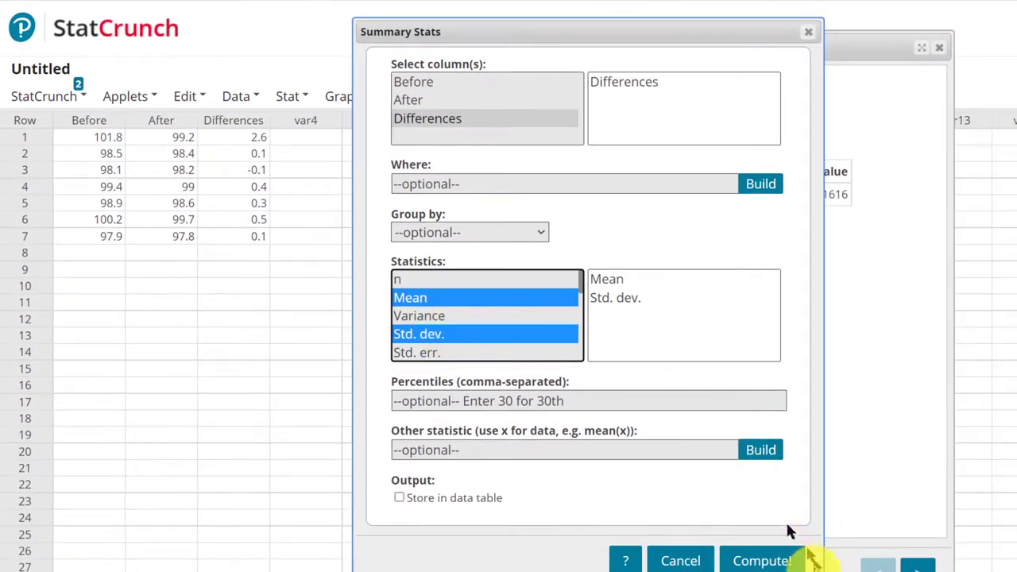
Compute the Differences summary (mean 0.55714286, SD 0.92350265) and place it beneath the t-test results
left_click(760, 559)
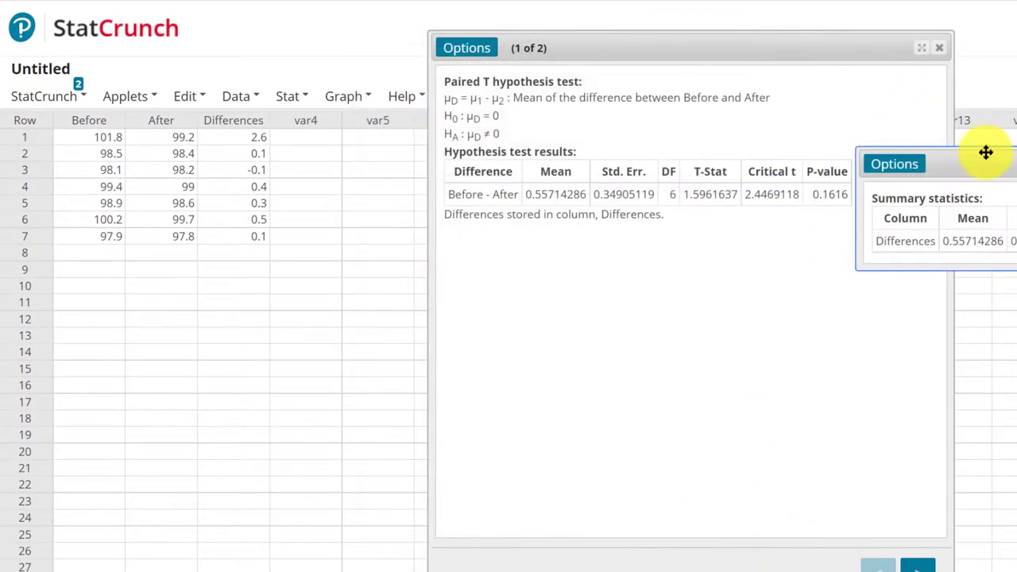
left_click_drag(985, 153, 570, 258)
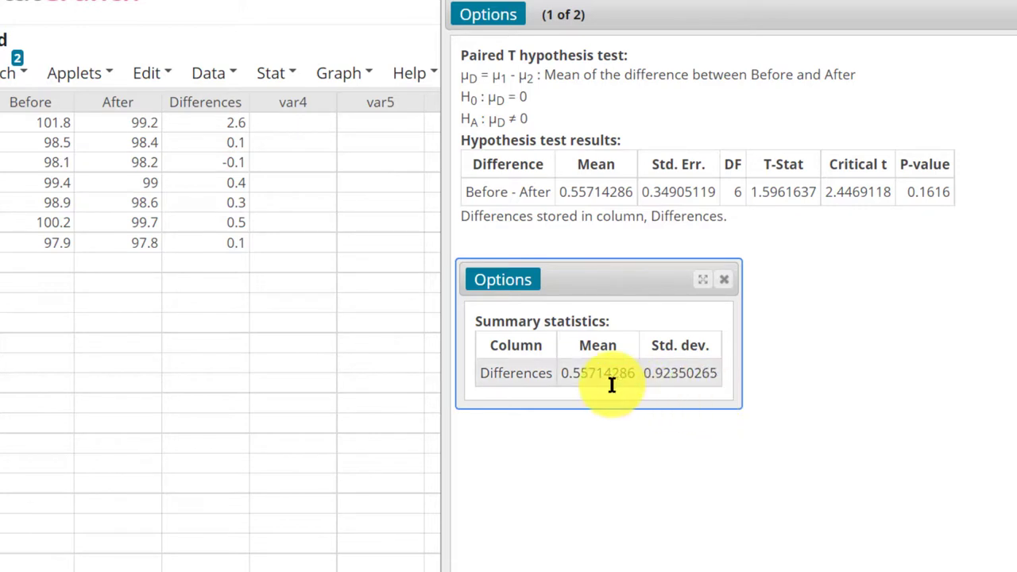
mouse_move(605, 190)
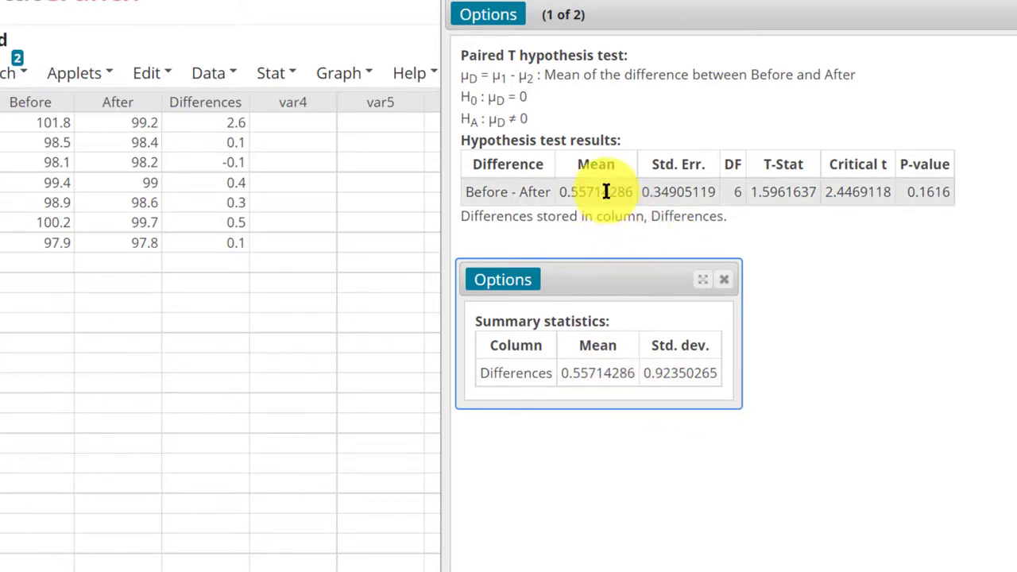
mouse_move(686, 205)
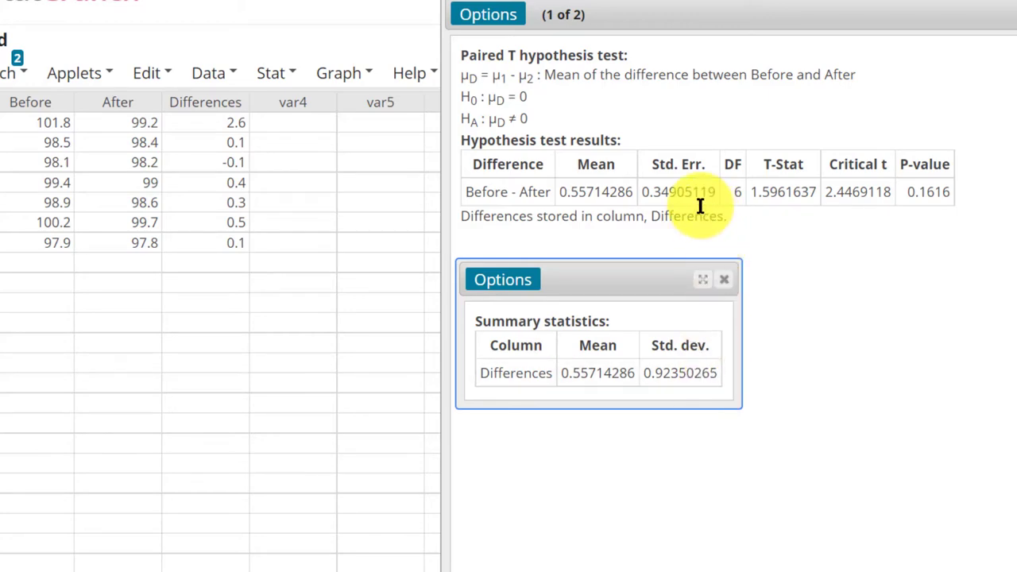
mouse_move(866, 542)
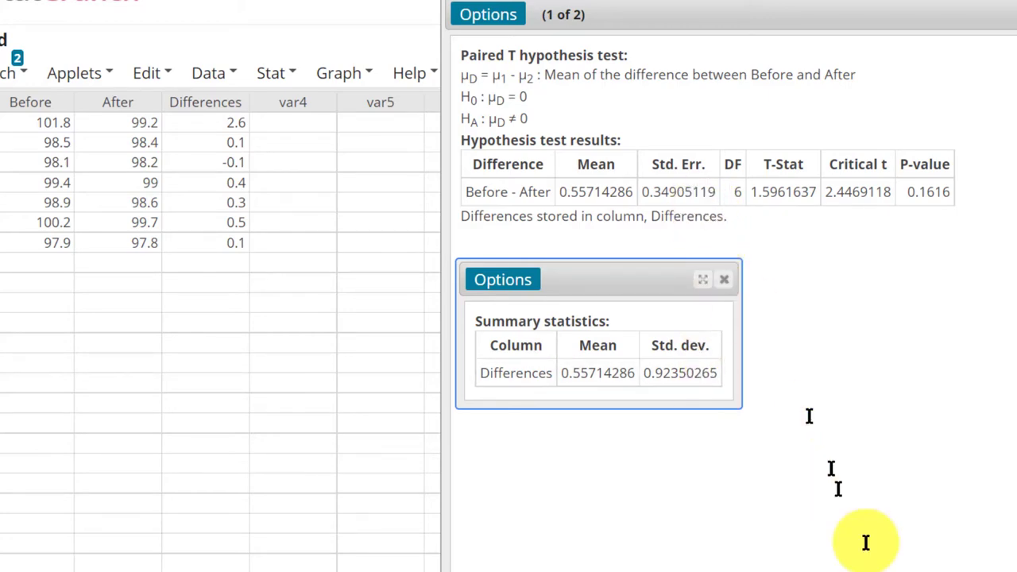